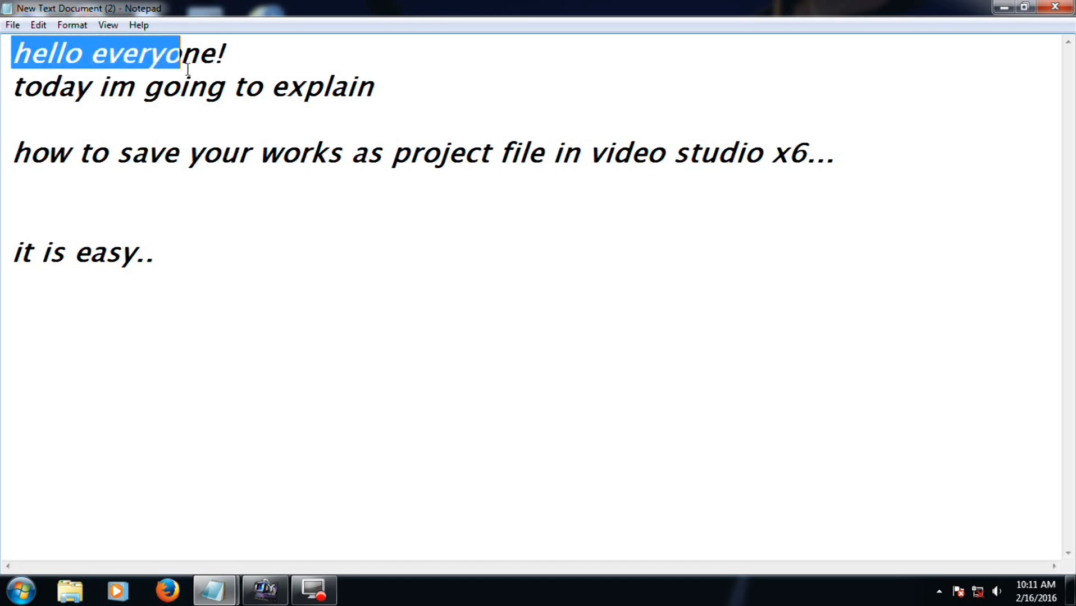
Switch to VideoStudio and play the sweet home title over the V04.wmv clip in the preview.
left_click_drag(175, 53, 263, 86)
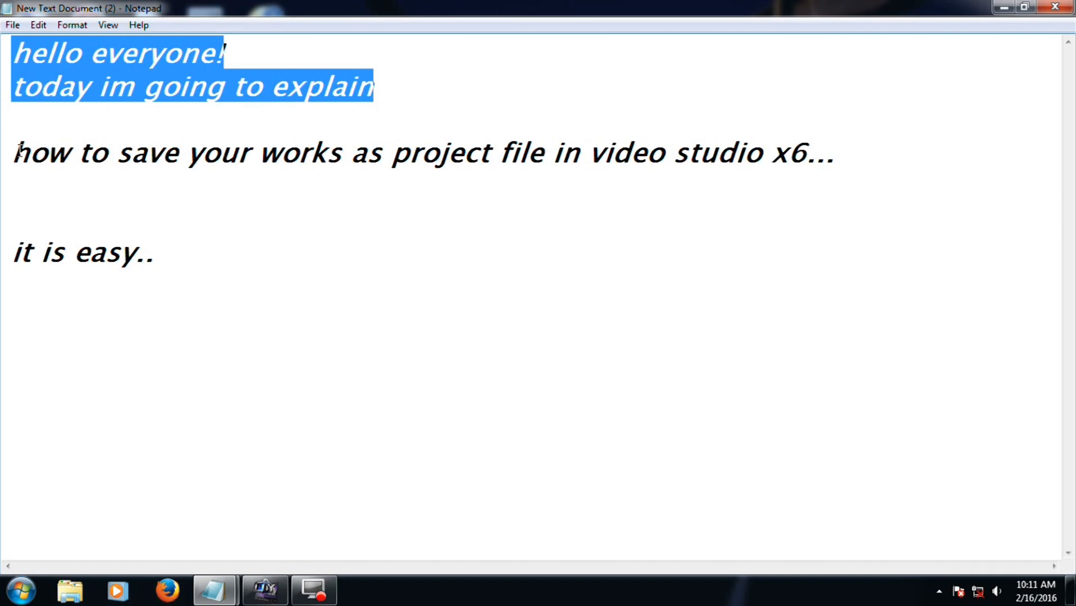
left_click_drag(12, 152, 164, 152)
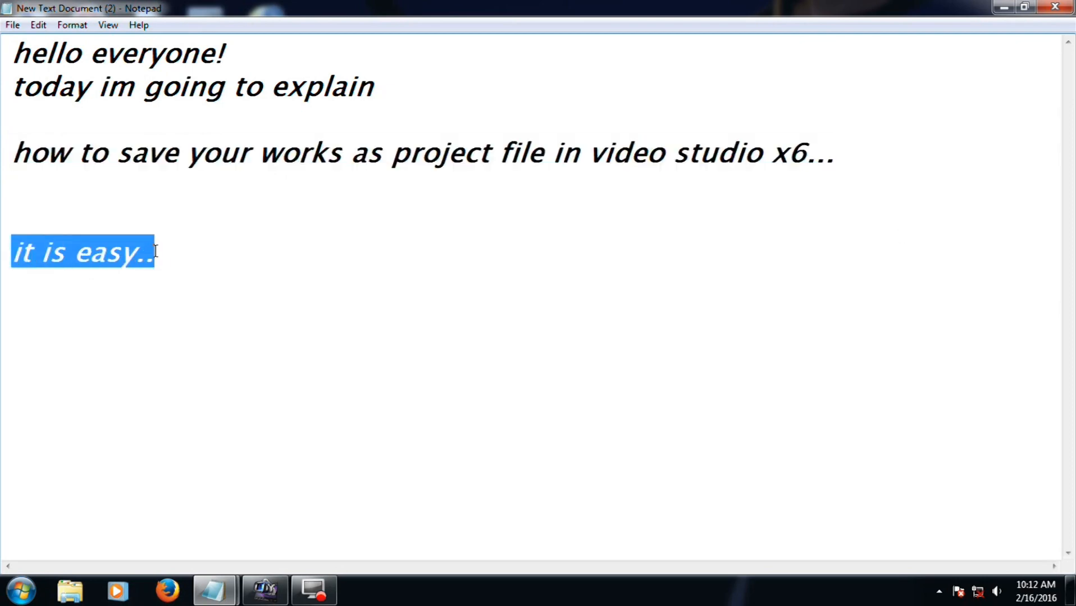
left_click(265, 590)
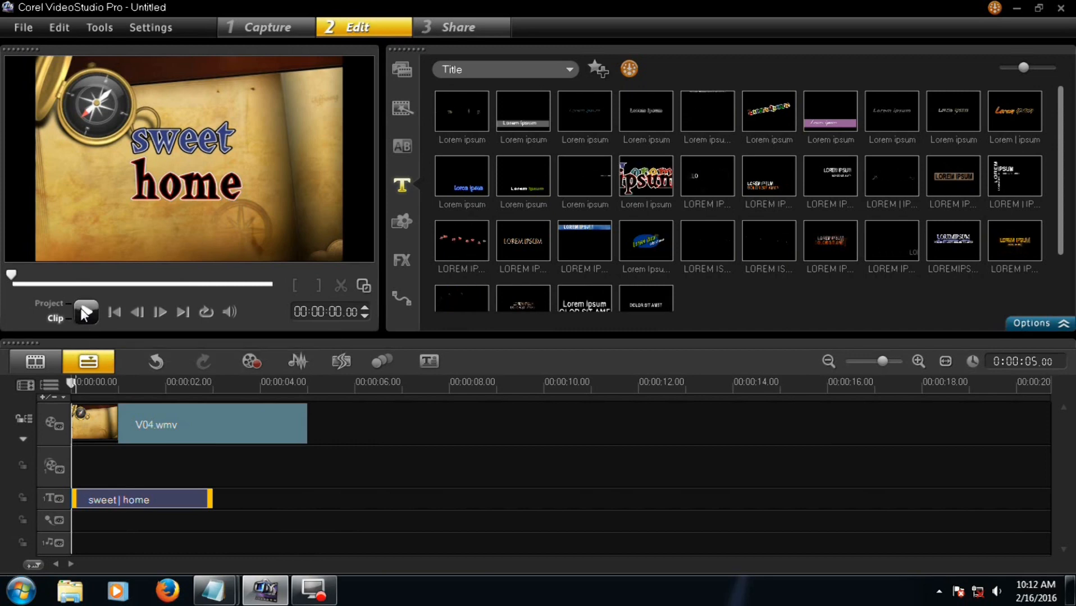
left_click(86, 312)
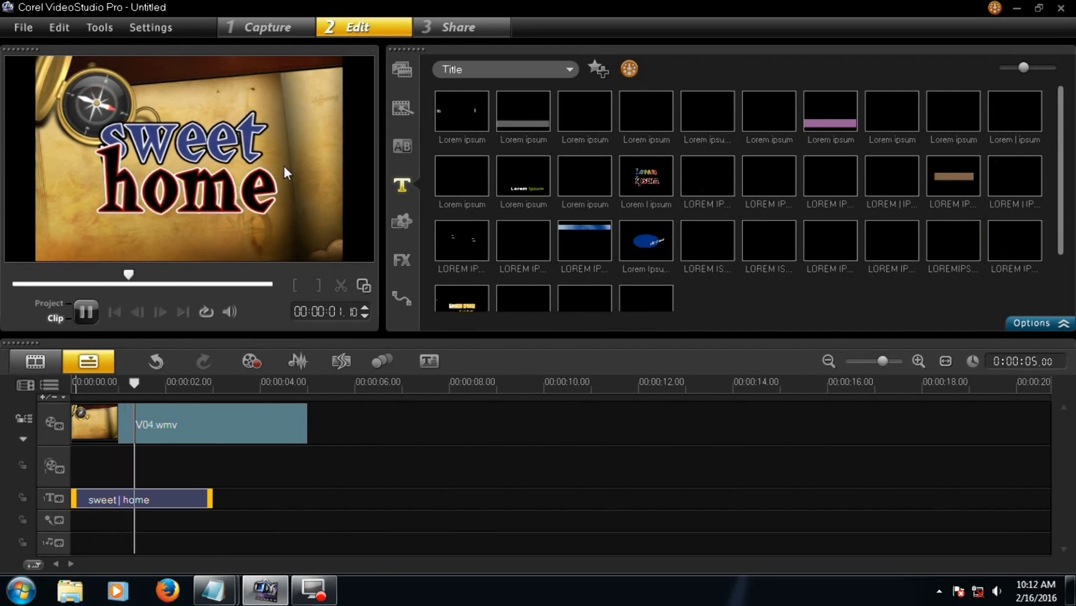
left_click(86, 312)
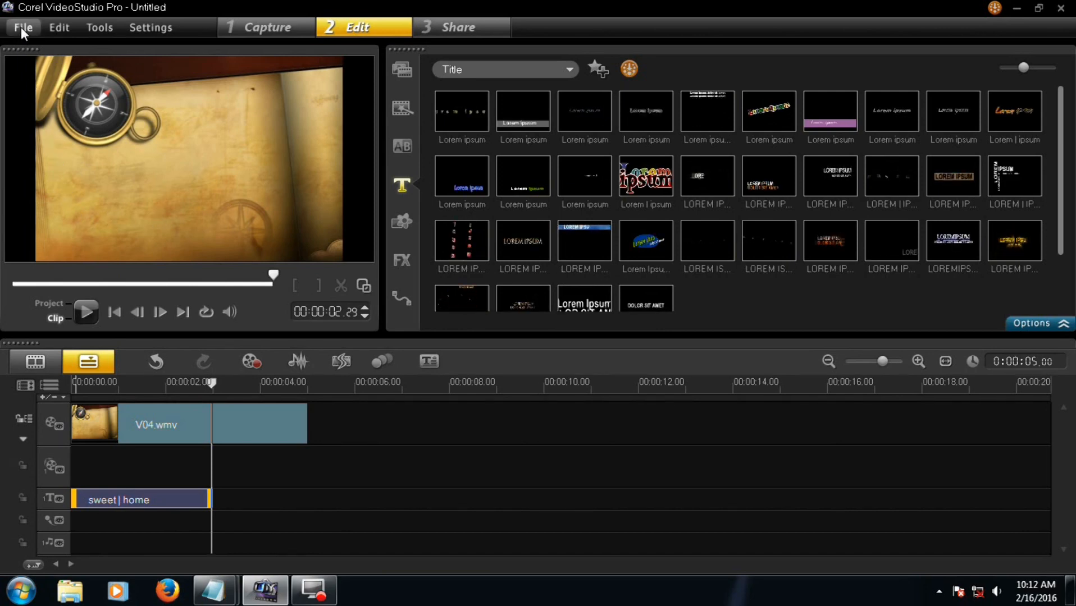
Start Save As from the File menu to save the project under a new name.
left_click(22, 27)
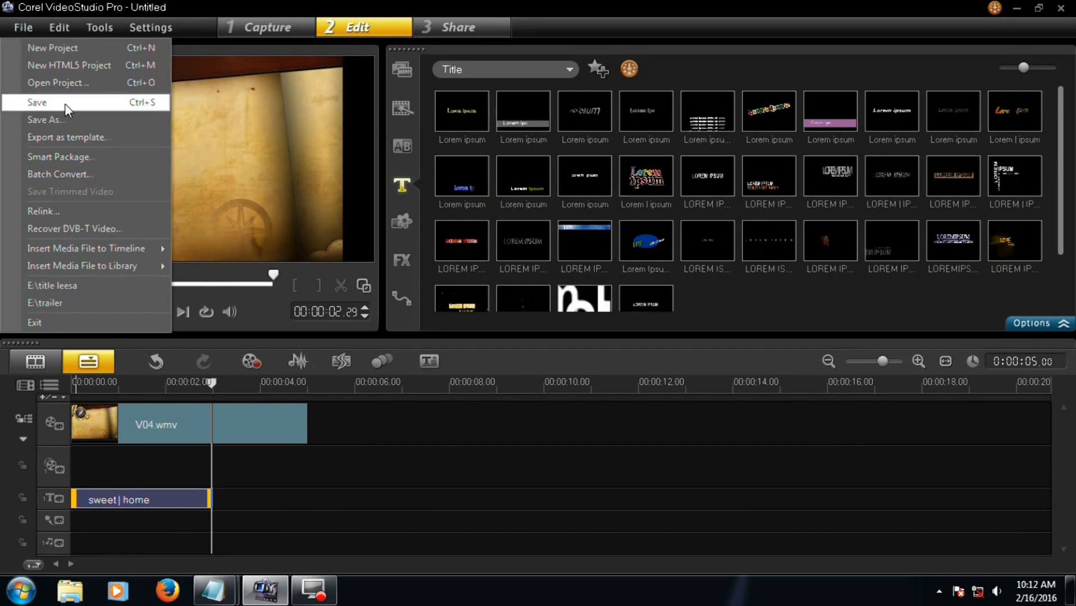
mouse_move(46, 119)
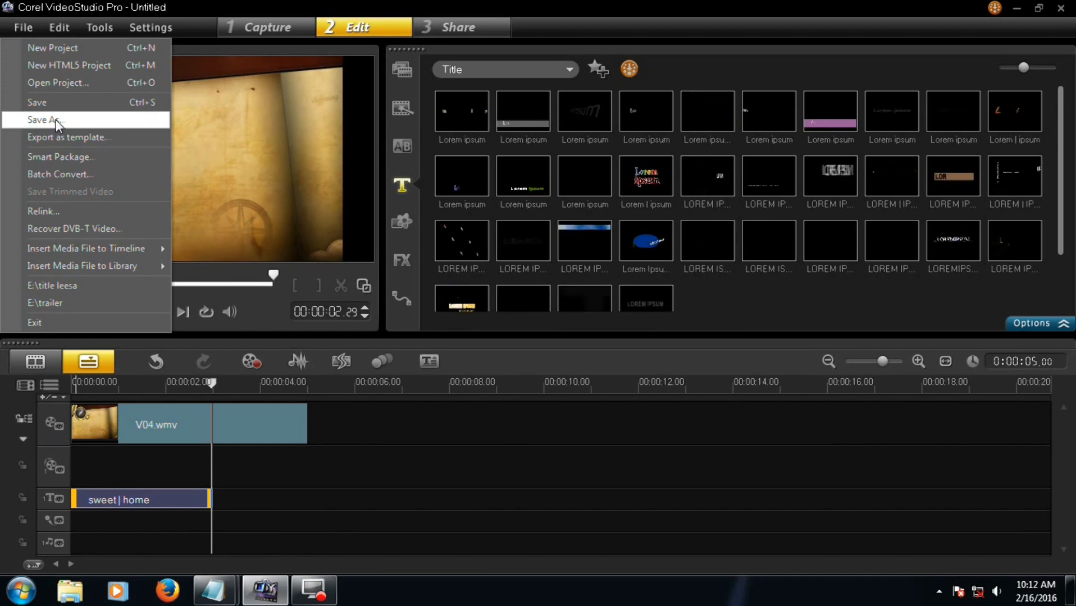
left_click(44, 119)
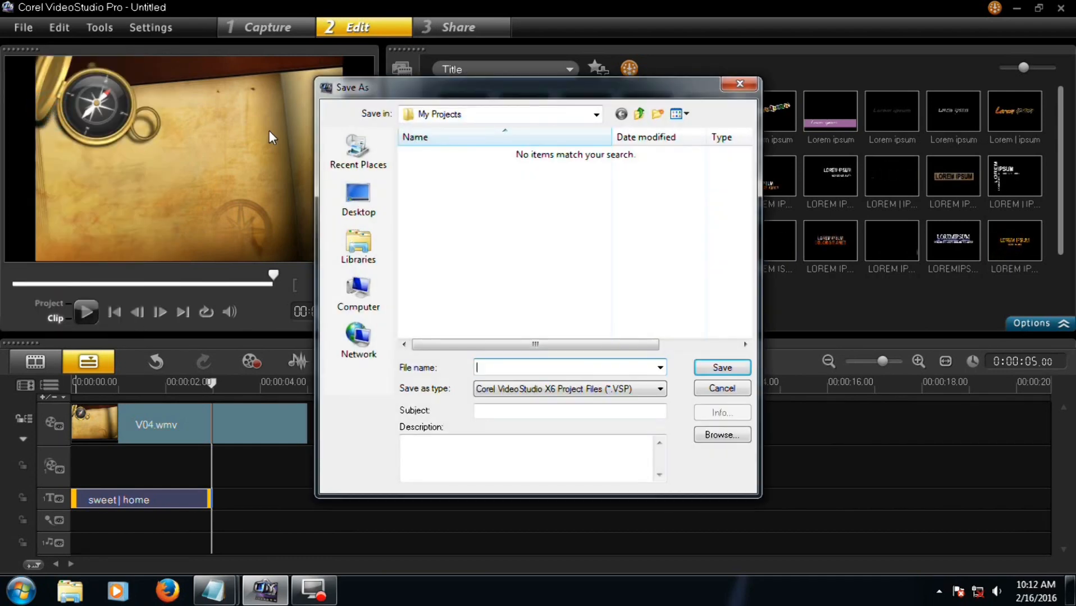
Save the project to the Desktop as sweet home.VSP.
left_click(357, 199)
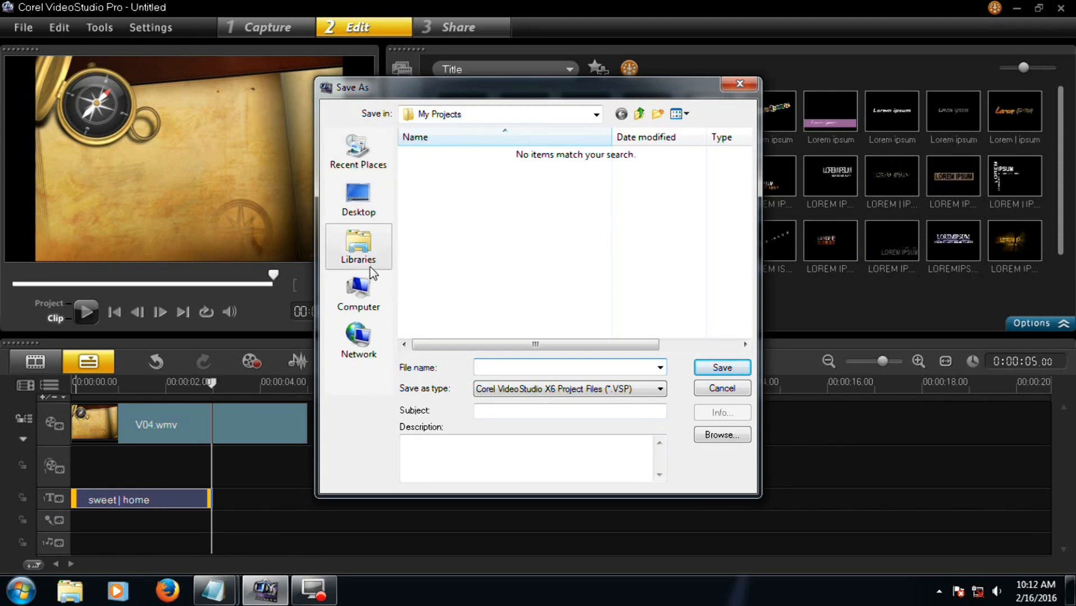
mouse_move(364, 213)
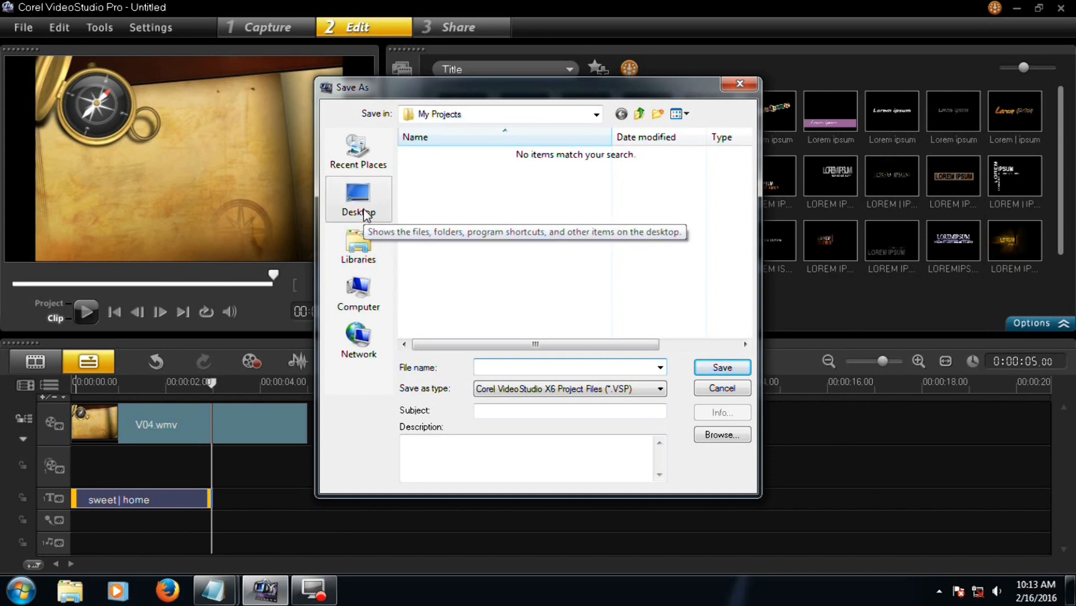
left_click(358, 200)
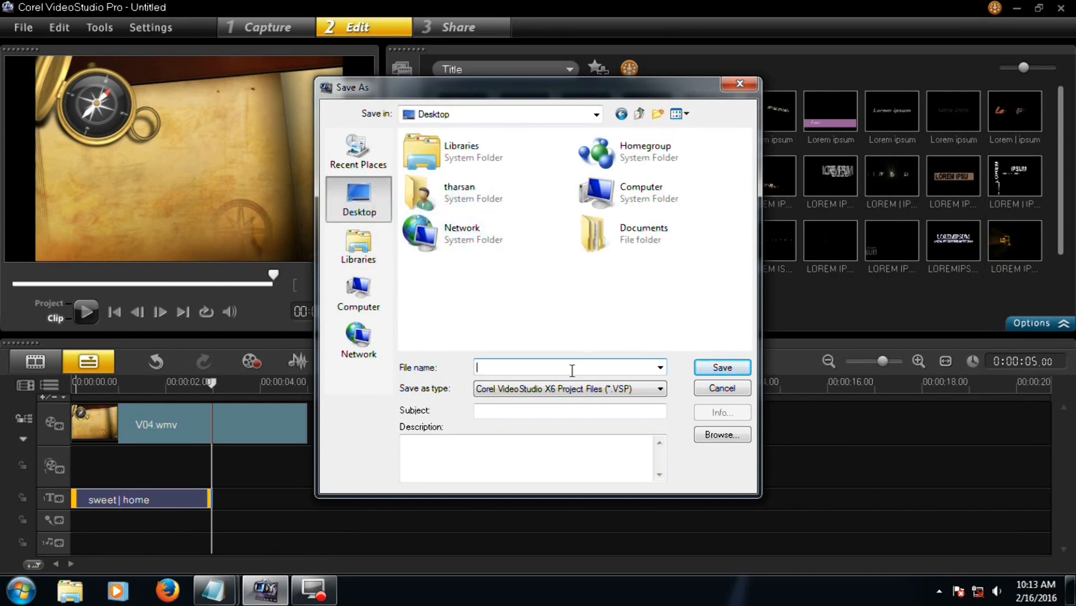
type("sweet home")
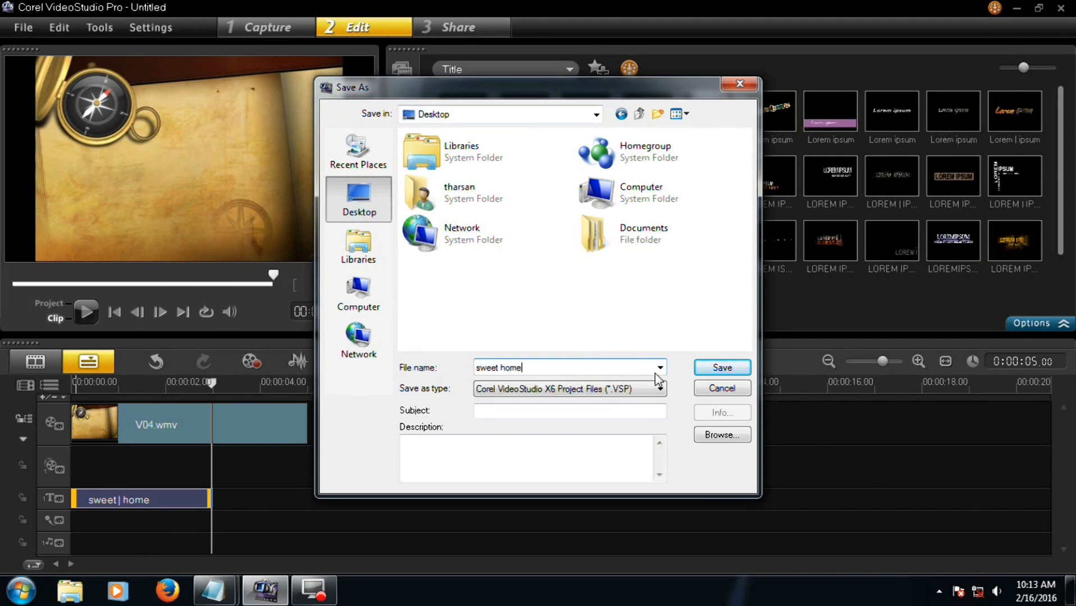
left_click(721, 368)
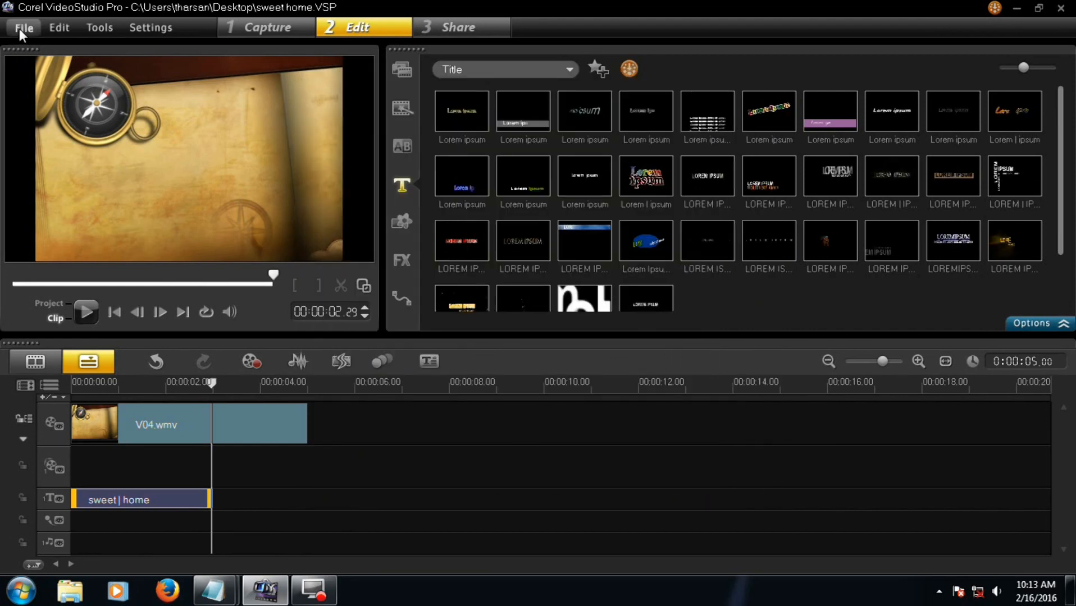
Save a second copy of the project to the Desktop as sweeety.VSP.
left_click(22, 27)
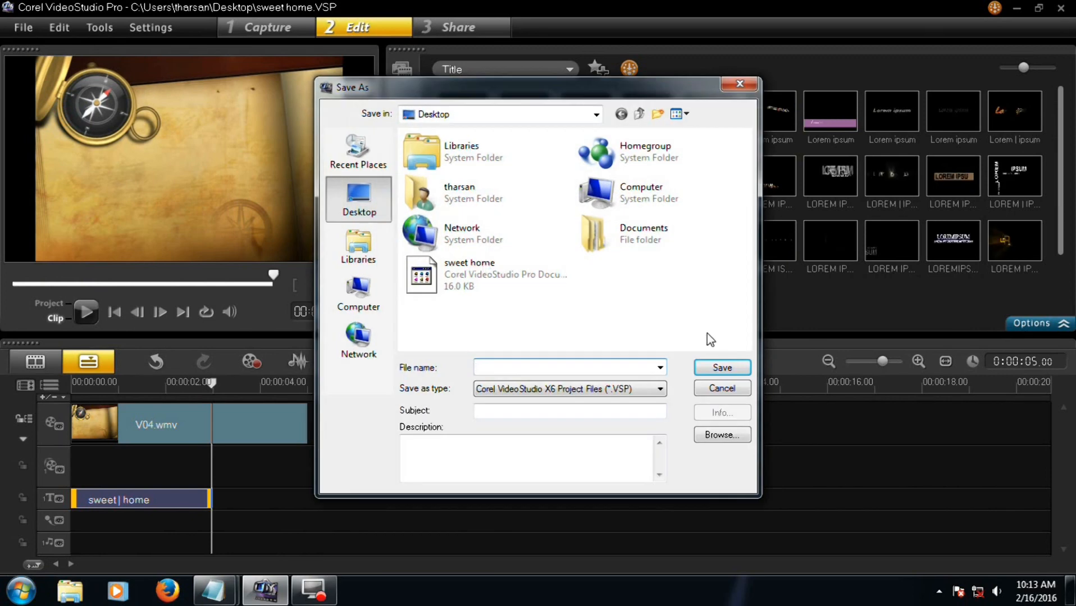
left_click(488, 274)
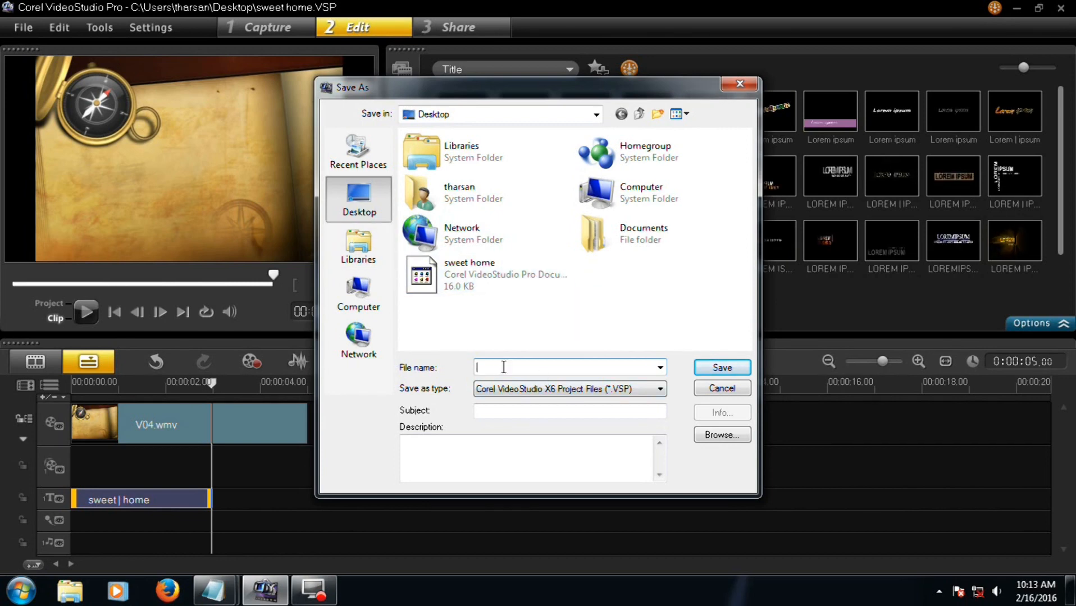
type("sweeety")
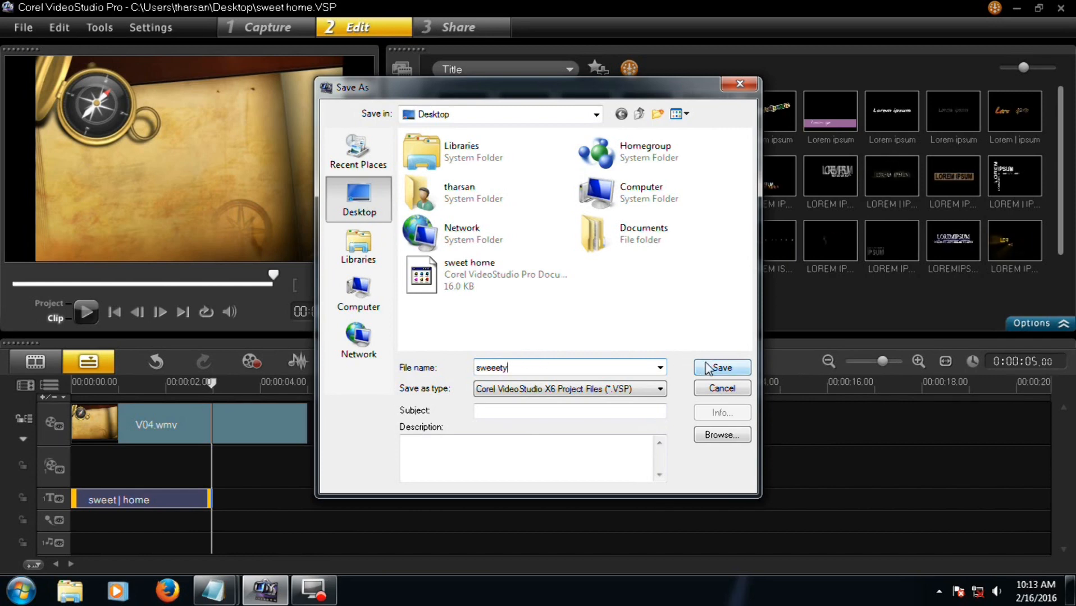
left_click(721, 368)
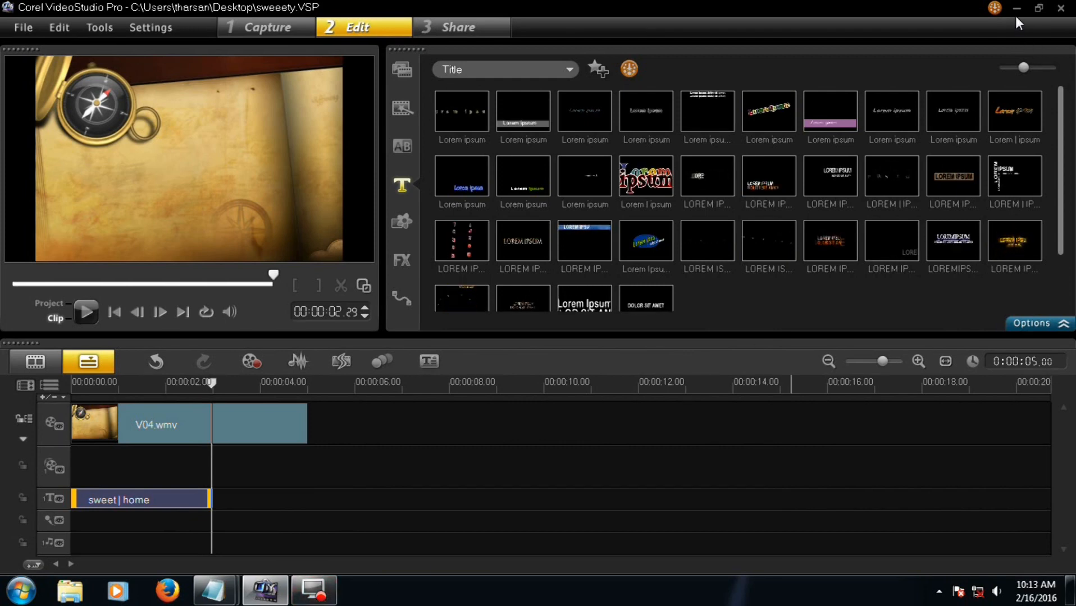
Minimize VideoStudio and select the sweet home and sweeety files on the desktop.
left_click(214, 590)
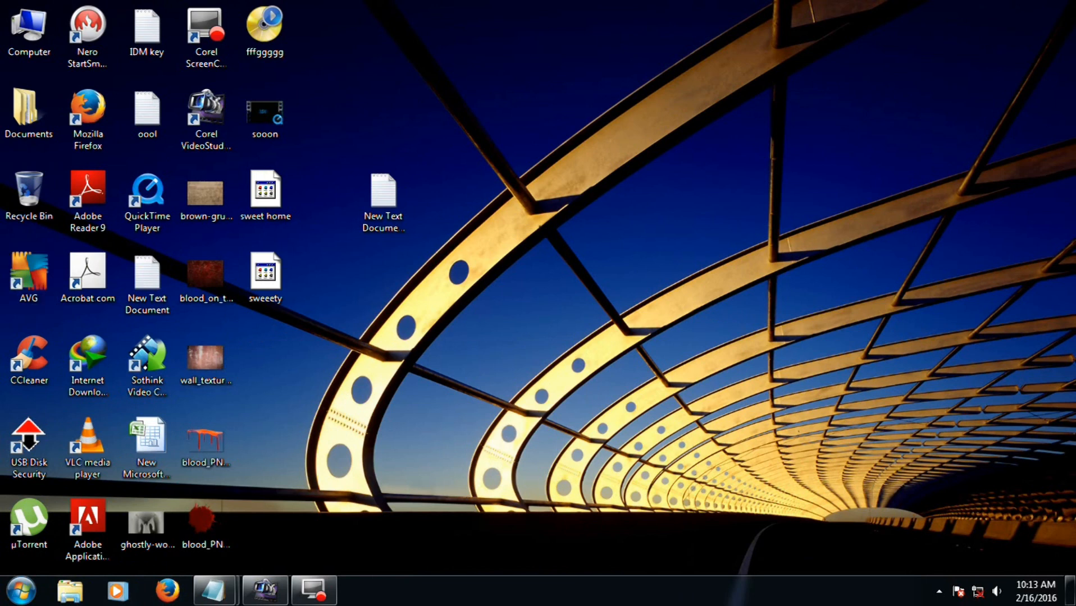
left_click(265, 277)
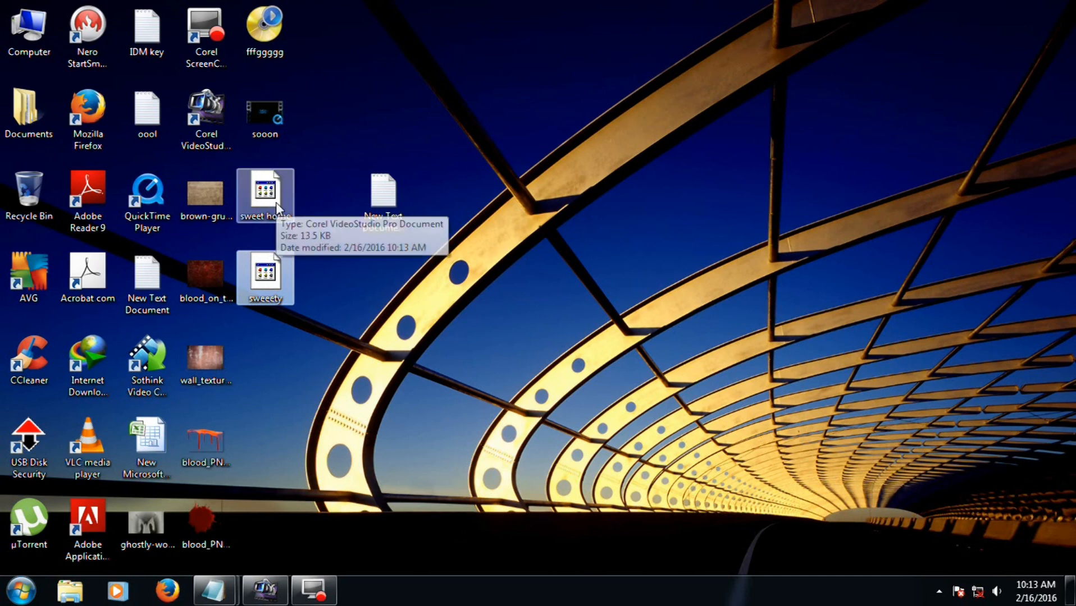
mouse_move(270, 152)
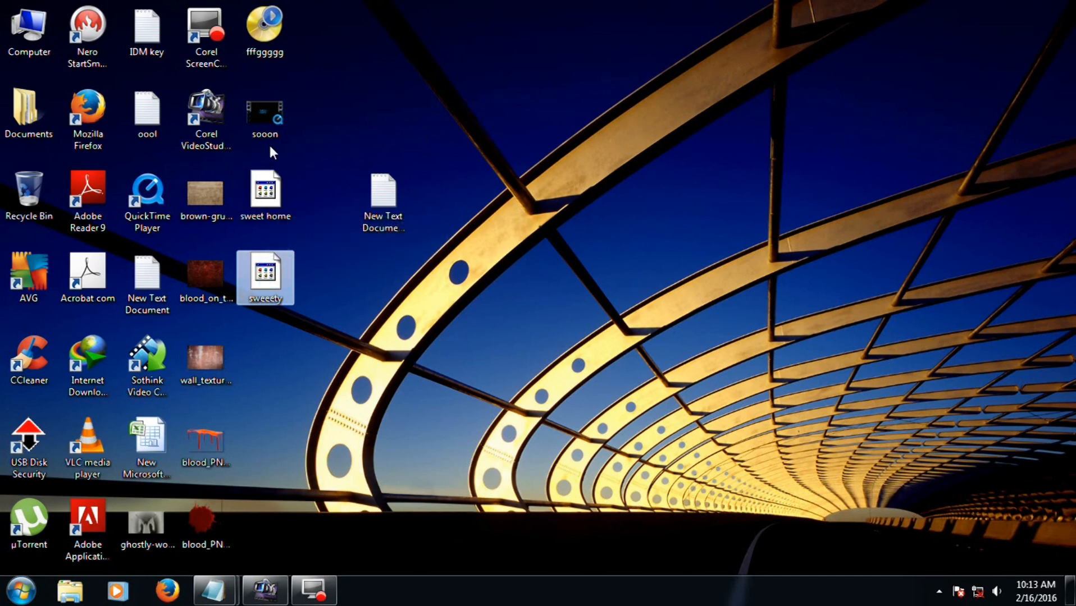
mouse_move(215, 590)
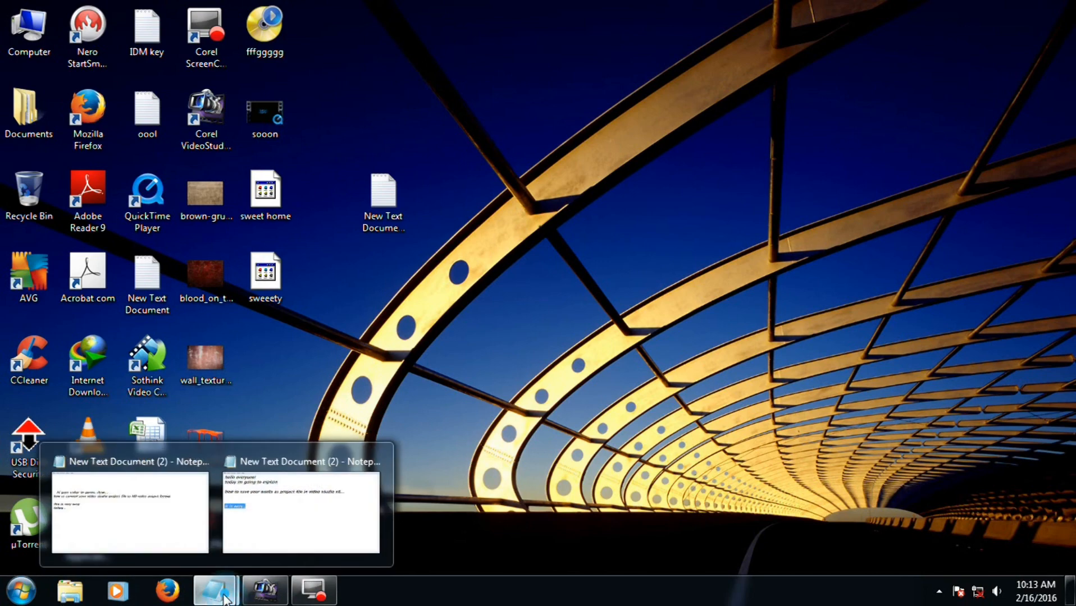